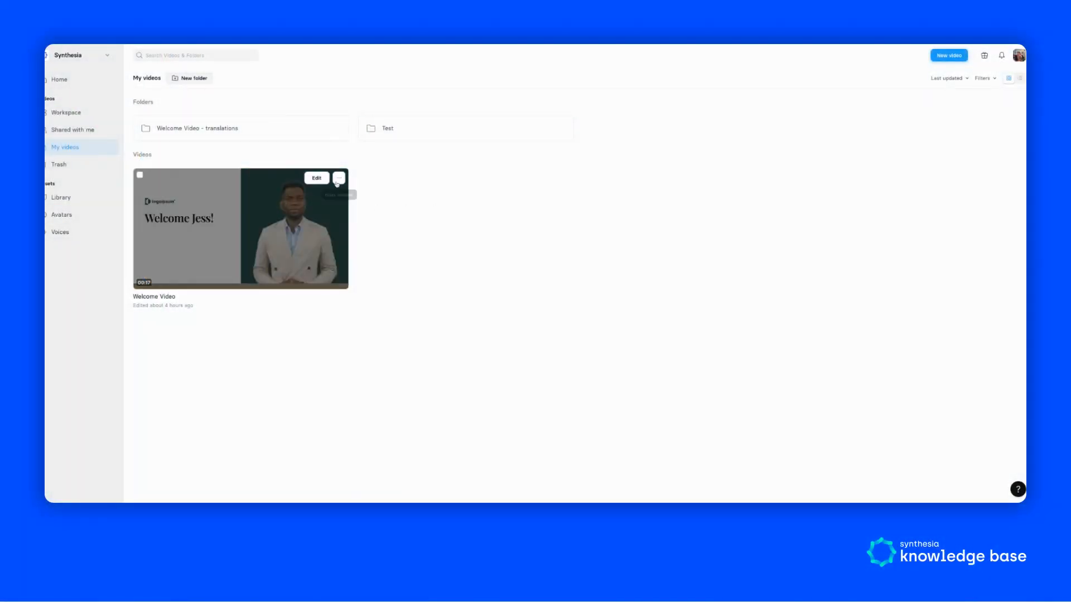
Choose Translate from the Welcome Video card's more-actions menu
click(337, 178)
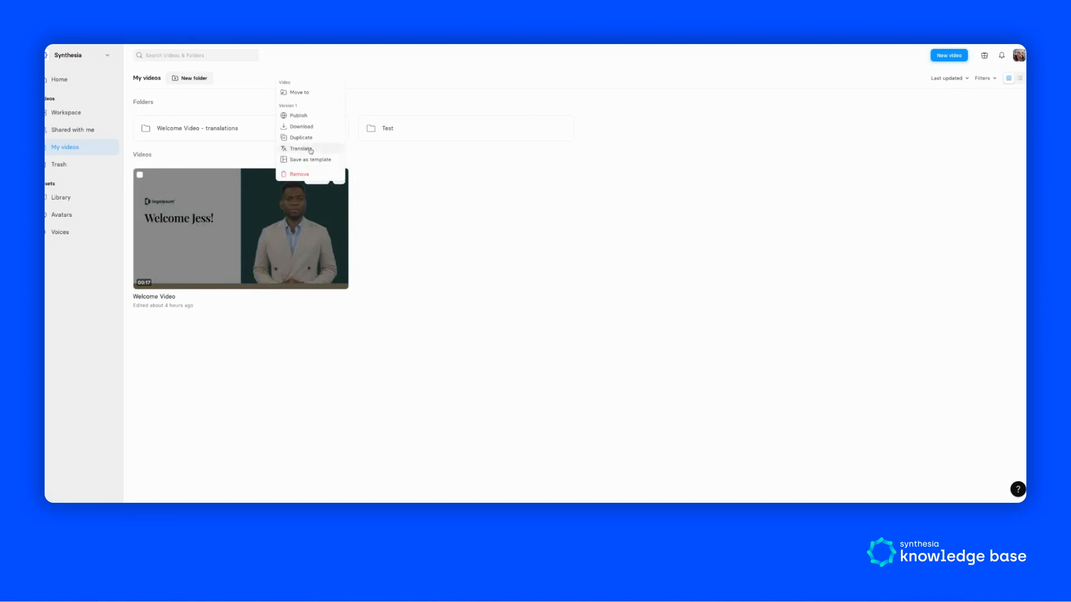
click(297, 149)
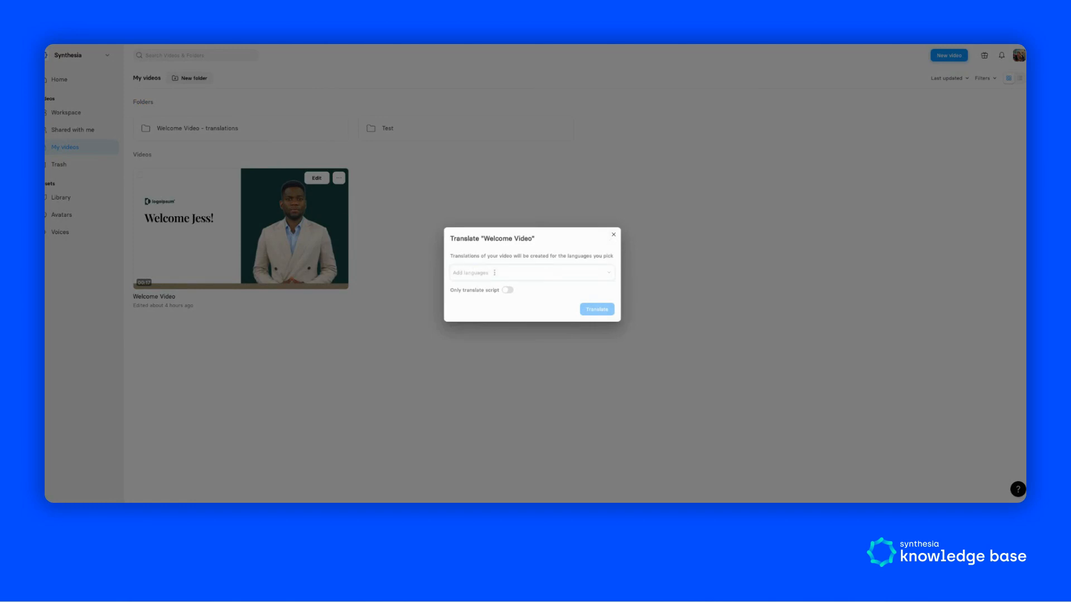
Open the Add languages dropdown in the Translate dialog
click(531, 273)
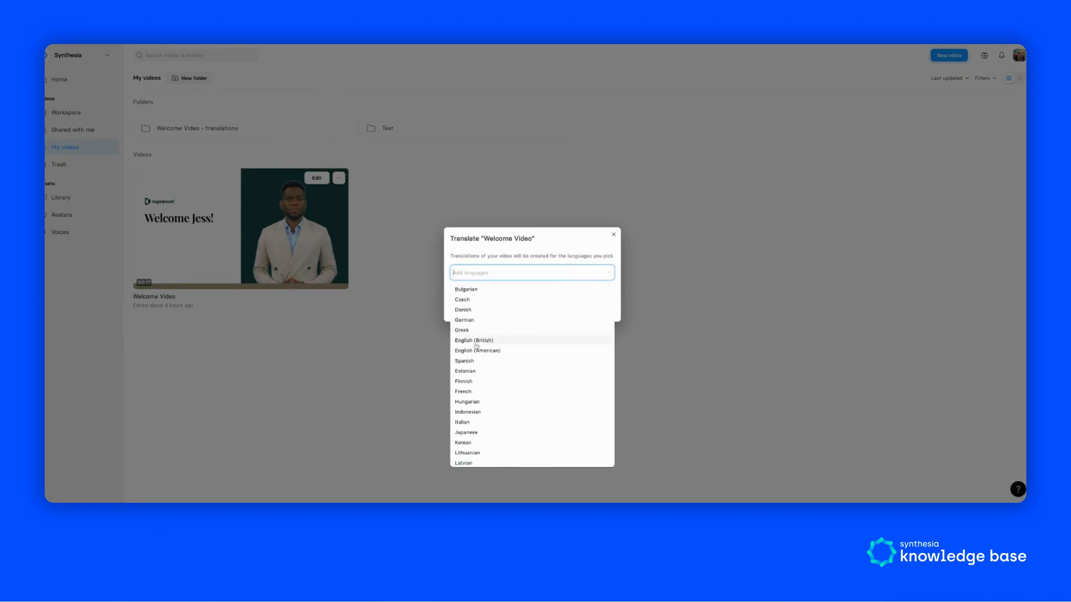
mouse_move(481, 360)
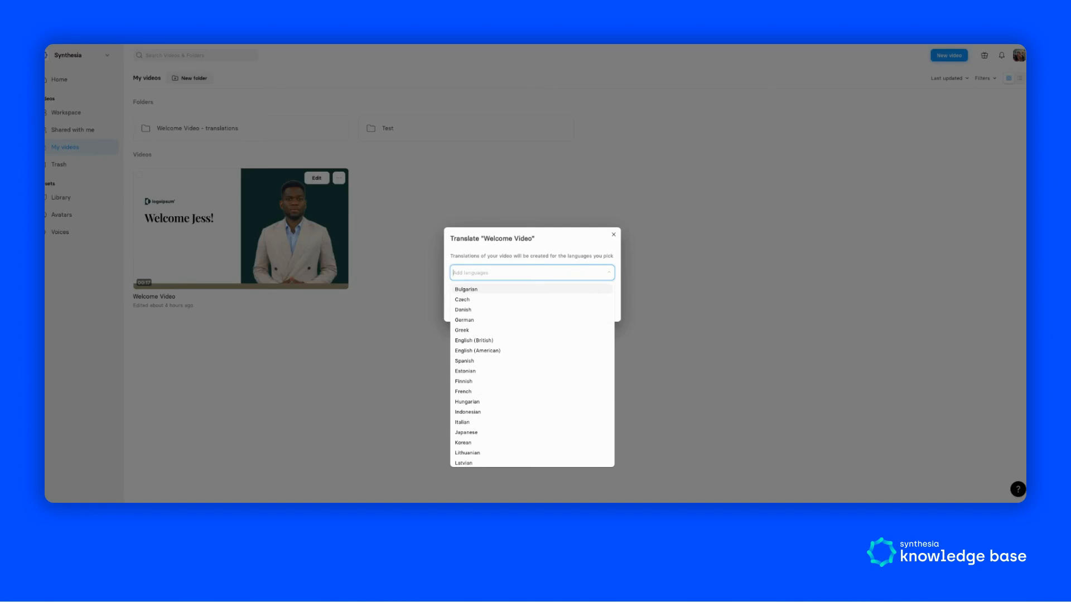
Add French, German and Spanish as target languages for the Welcome Video
text(fre)
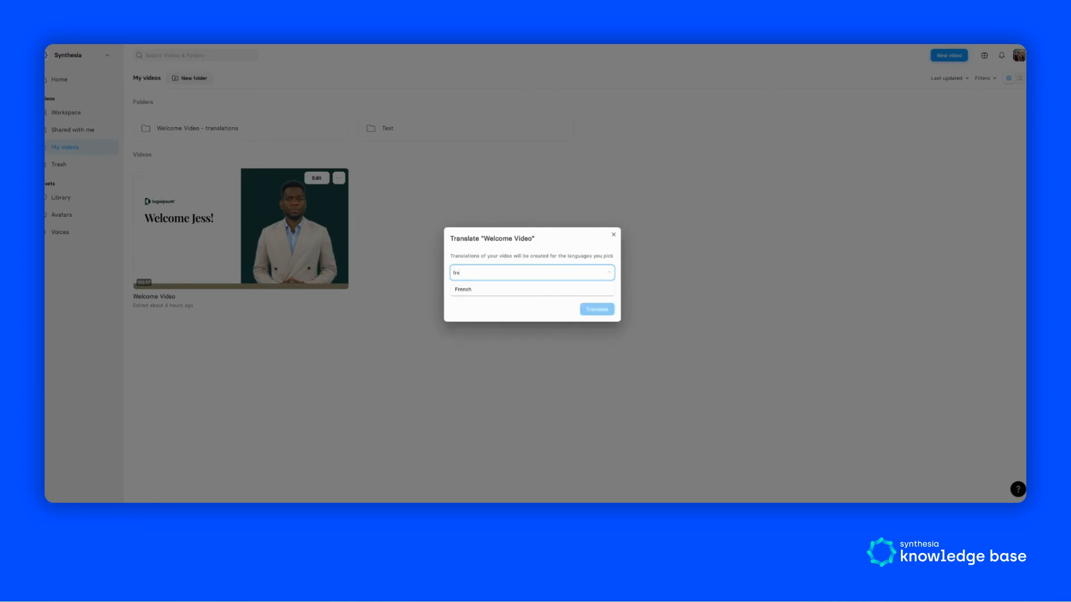
click(463, 289)
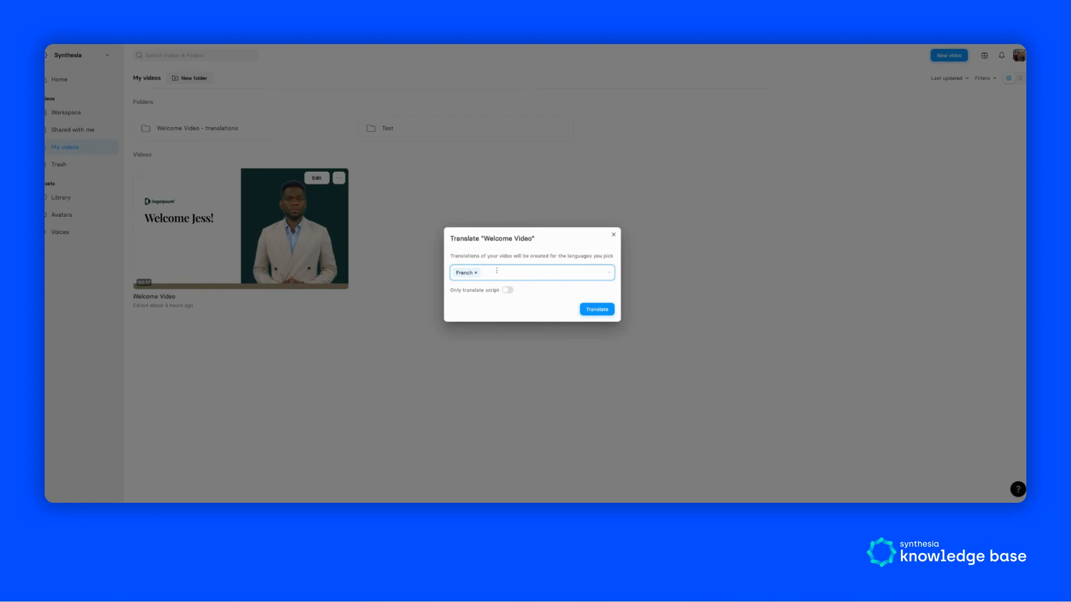
text(ger)
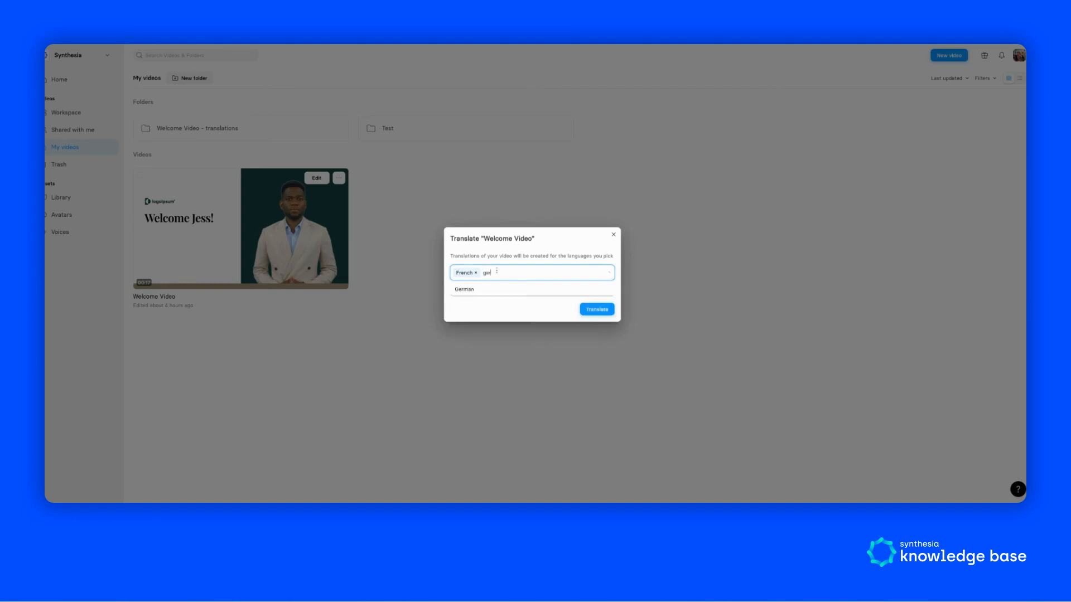
click(463, 289)
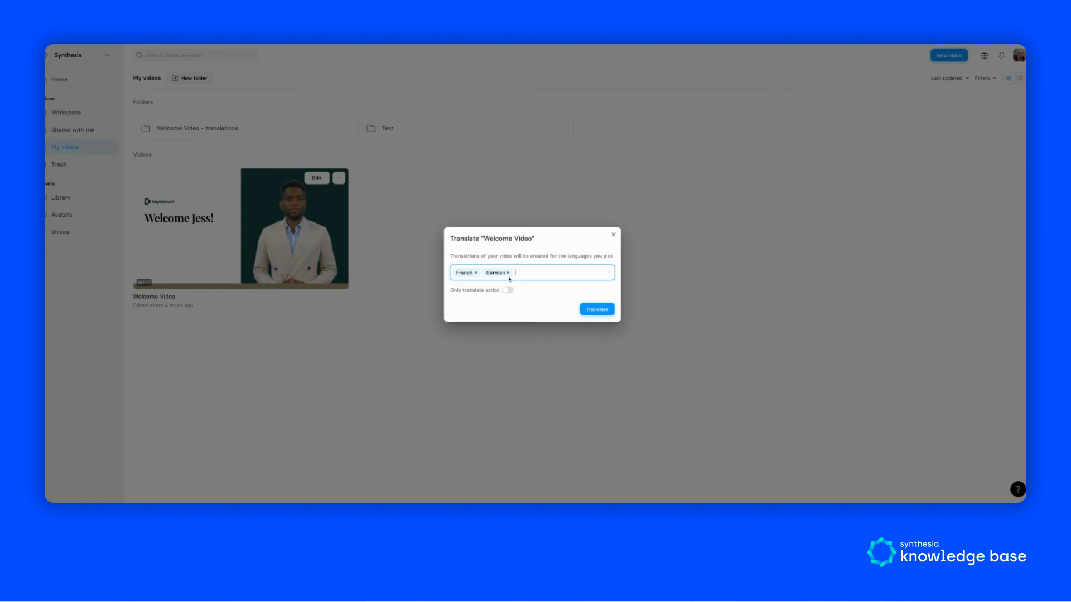
text(Spanish ×)
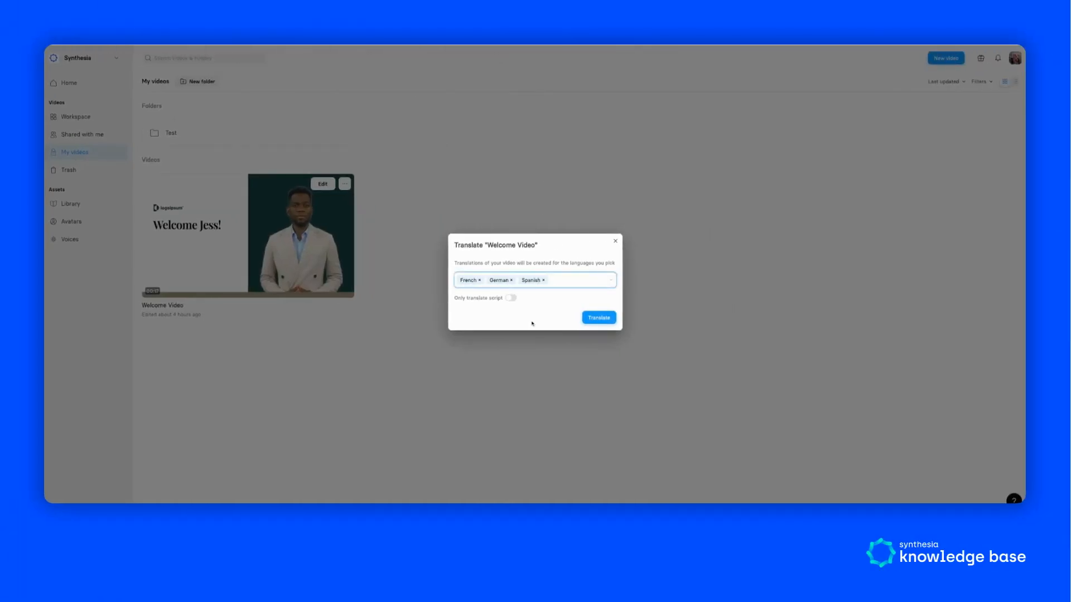
click(572, 280)
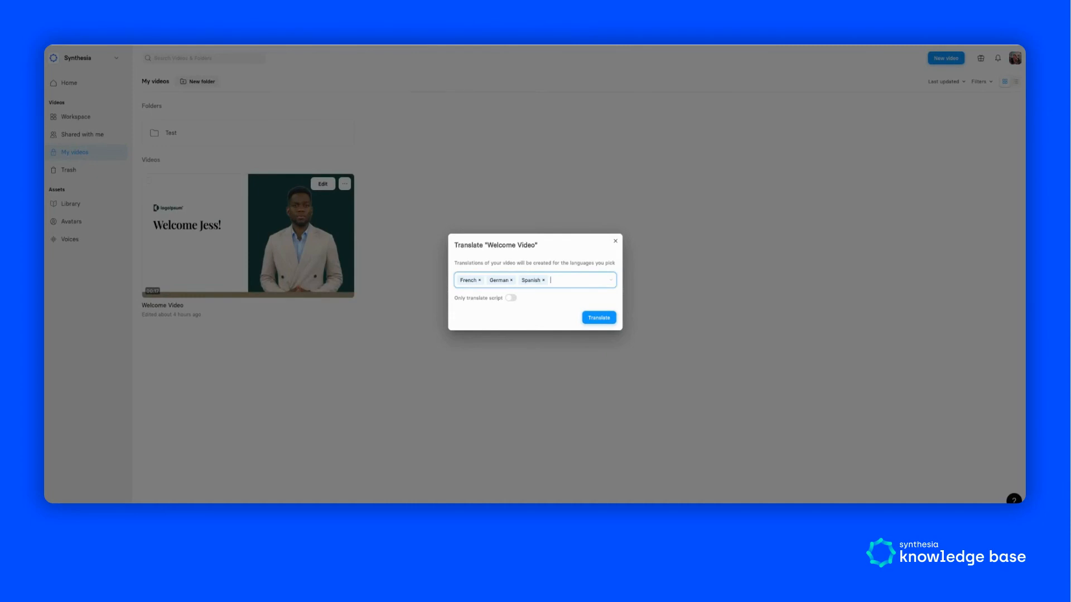
mouse_move(518, 308)
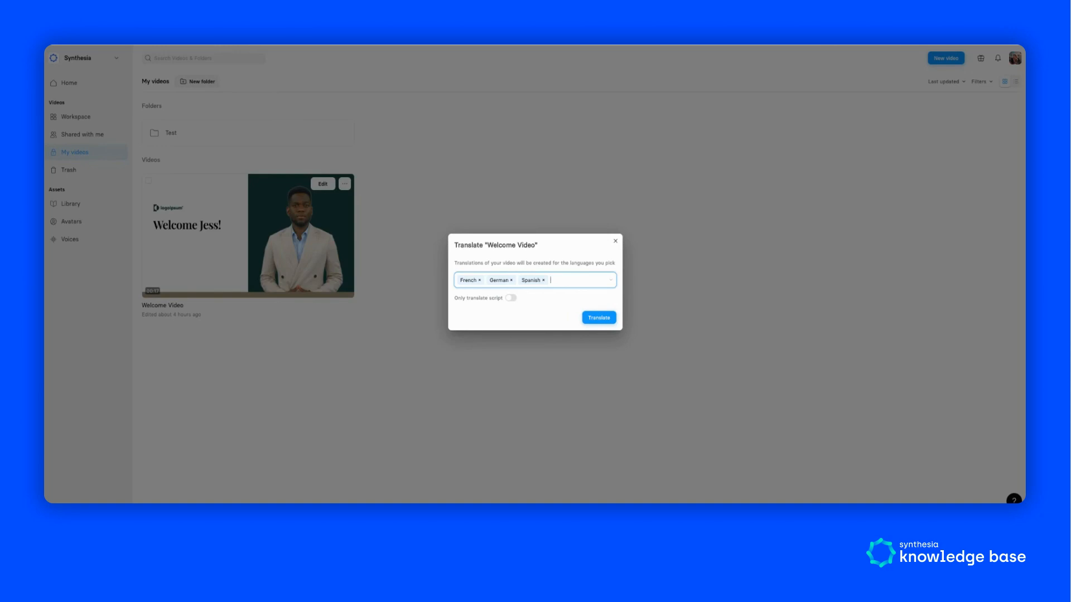
Start the translation to produce FR, DE and ES drafts in the translations folder
click(598, 317)
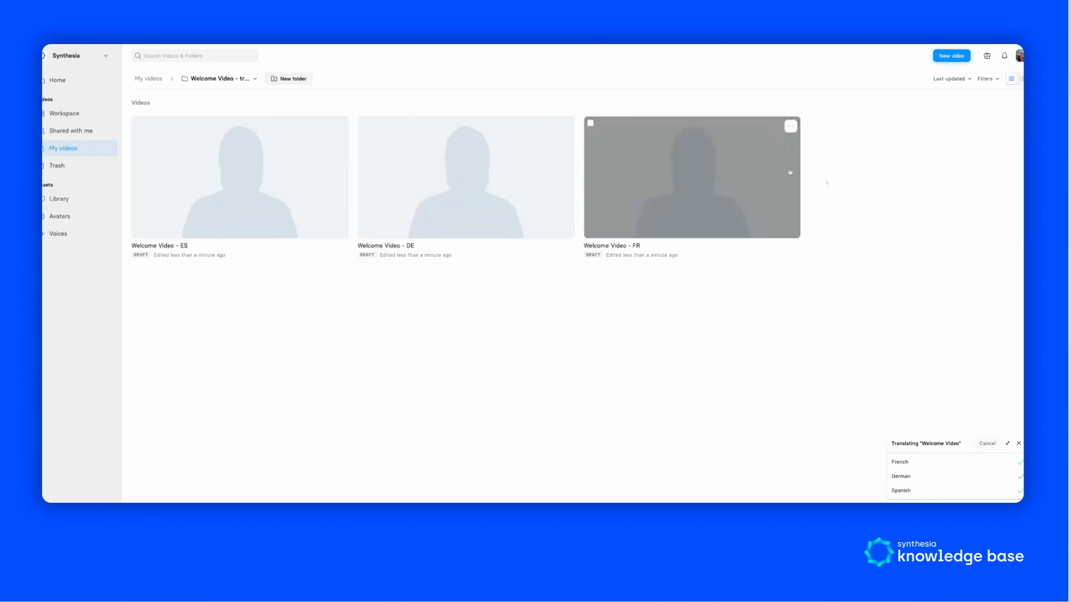
mouse_move(239, 303)
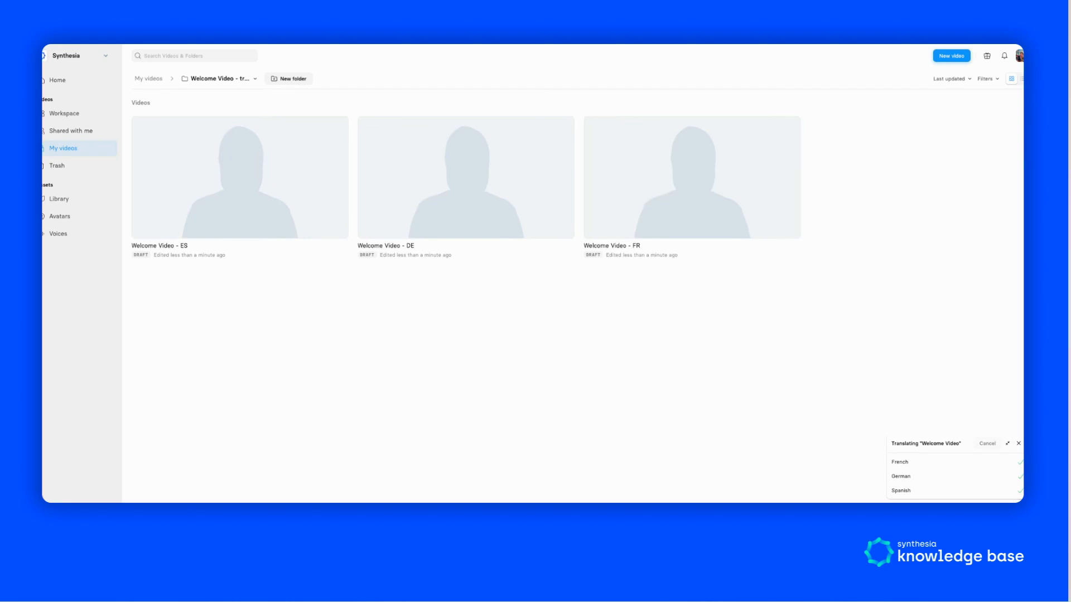
mouse_move(229, 93)
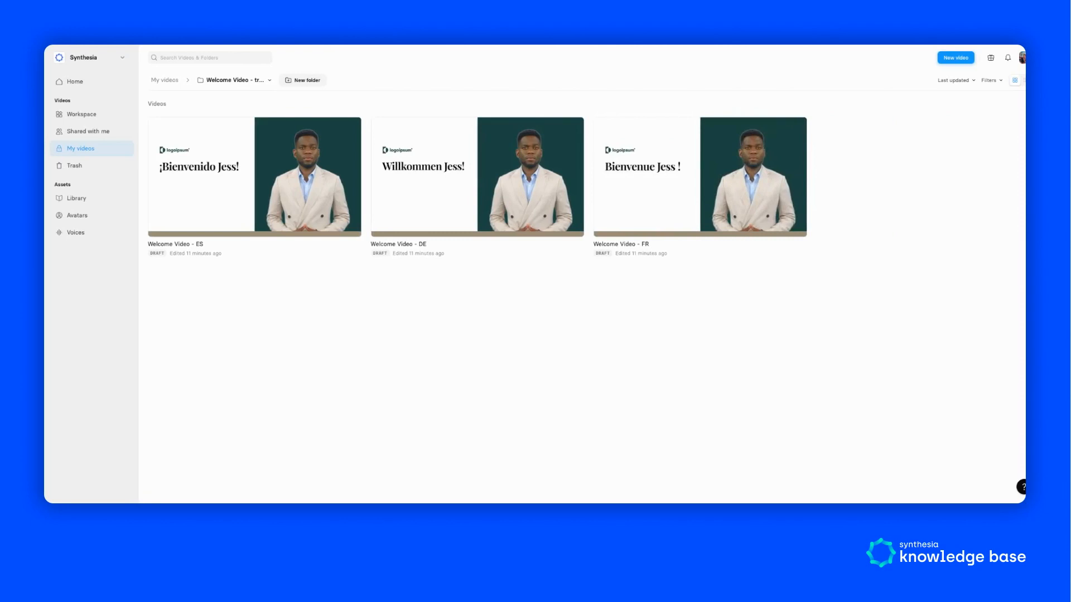
mouse_move(559, 87)
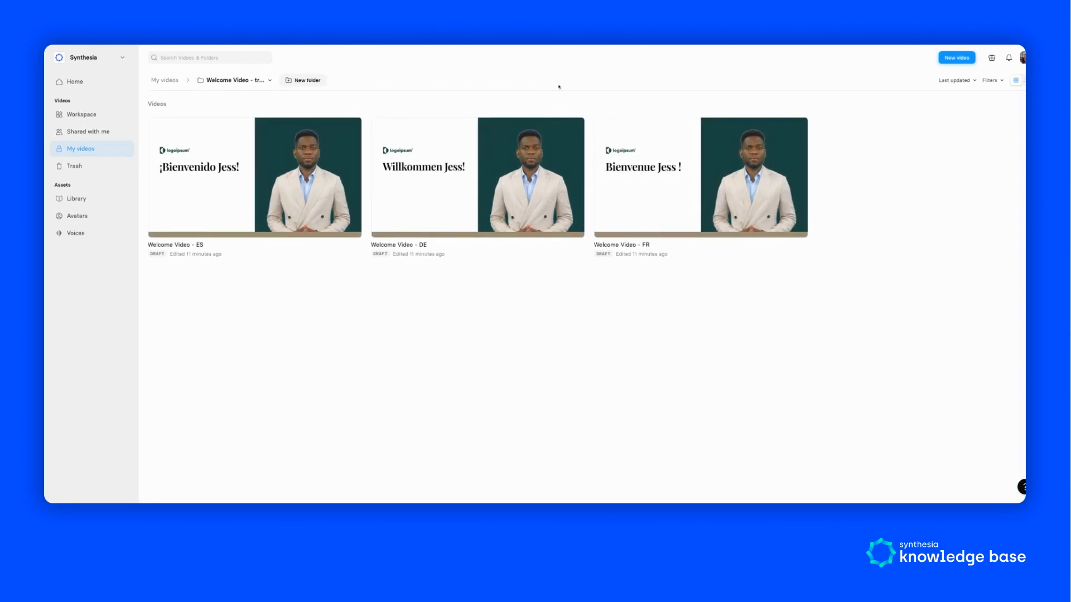
Open 'Welcome Video - FR', select the 'Bienvenue Jess !' title, and browse French voices
double_click(670, 178)
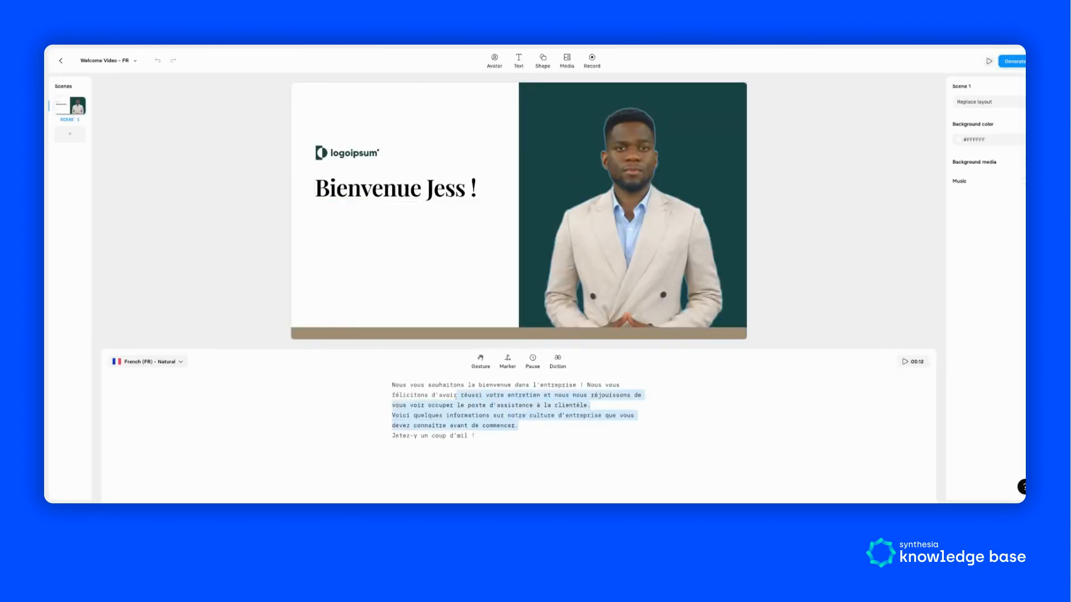
click(394, 188)
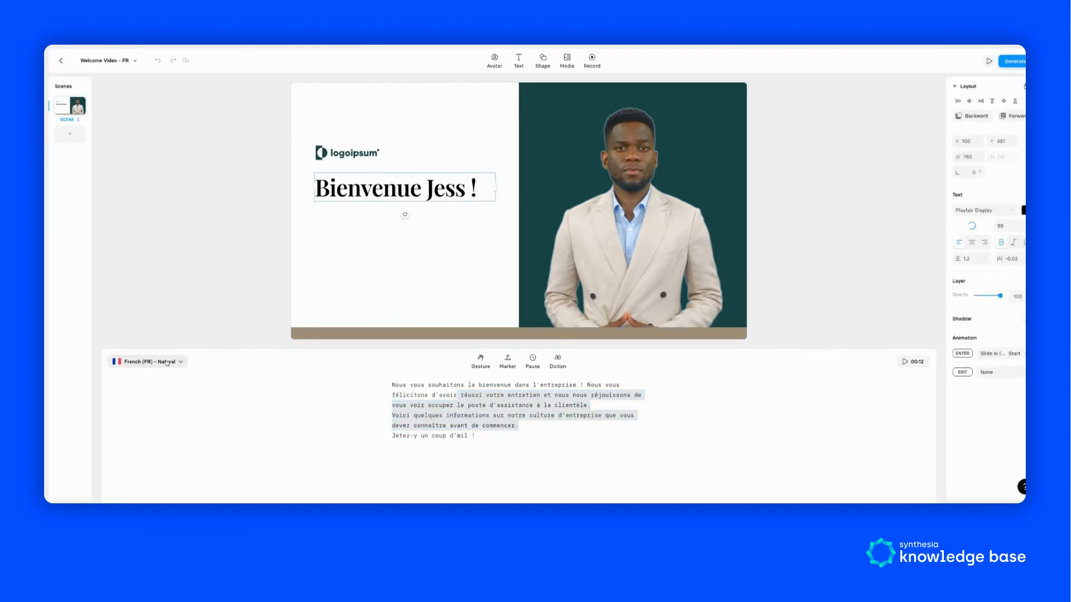
click(147, 361)
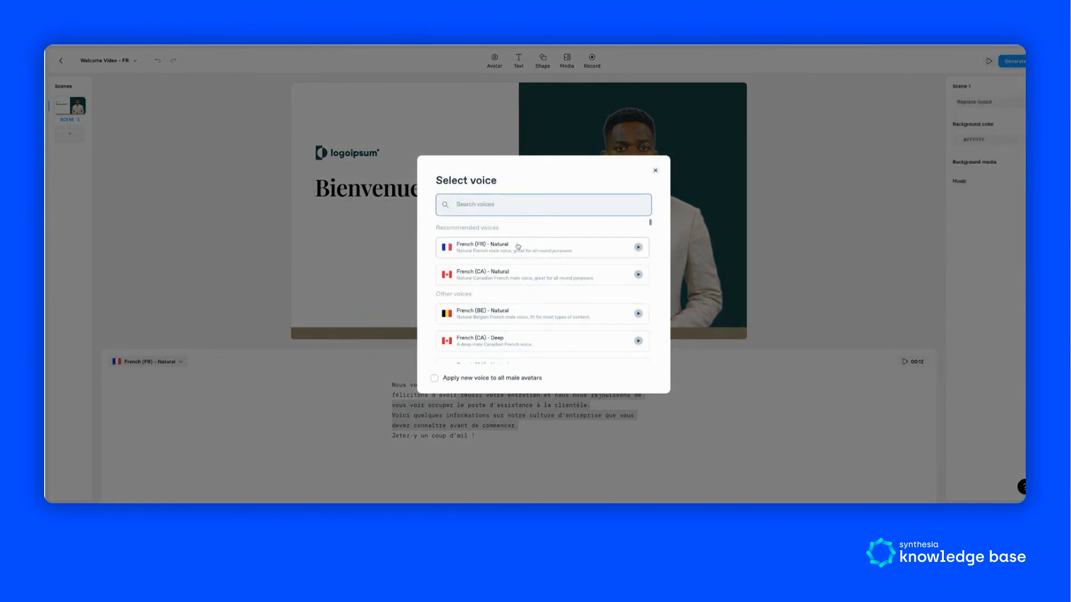